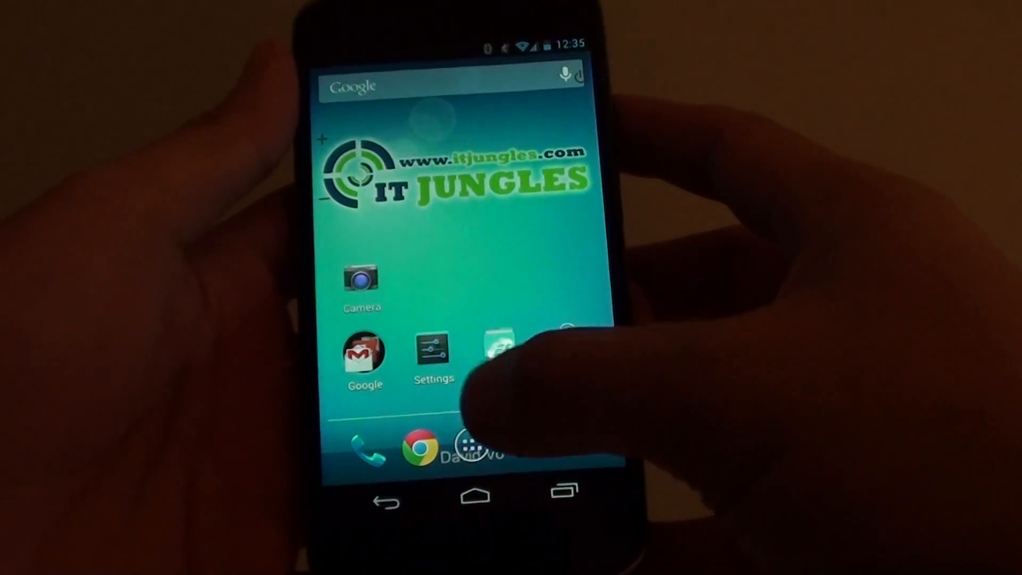
Launch the Settings app from the Android home screen.
click(432, 352)
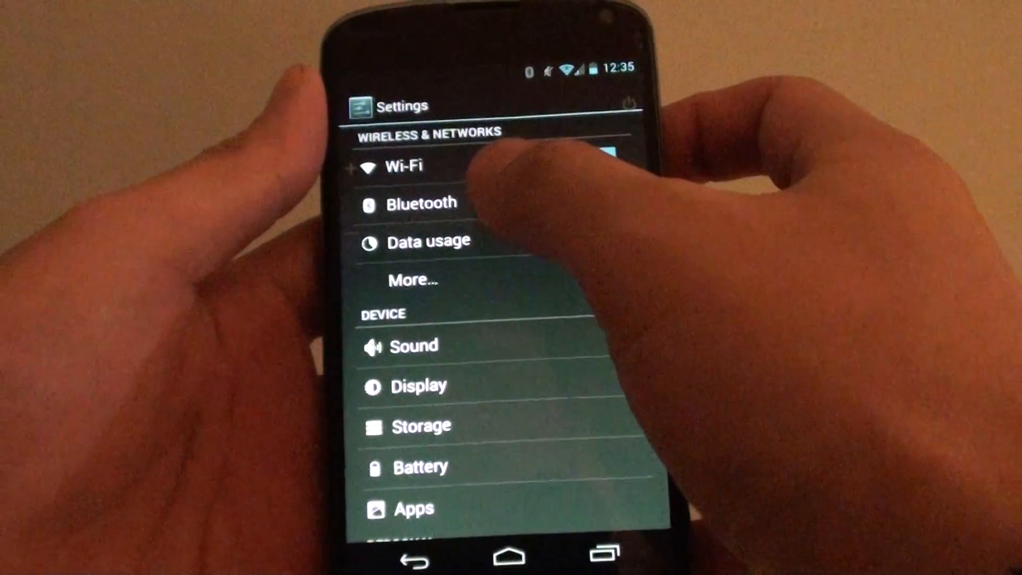
Turn Bluetooth off and back on from the Nexus 4 Bluetooth settings.
click(422, 203)
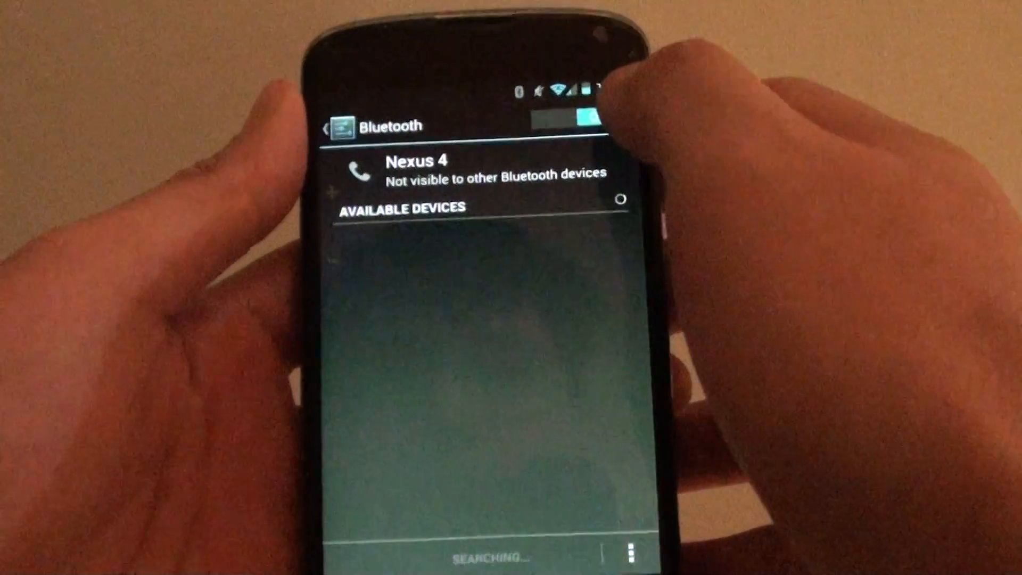
click(563, 115)
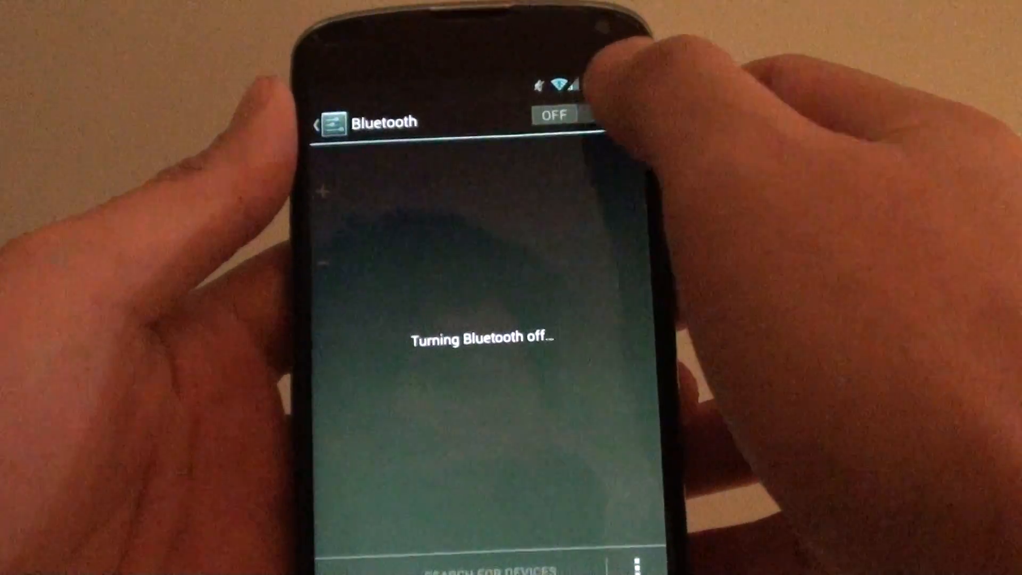
click(557, 116)
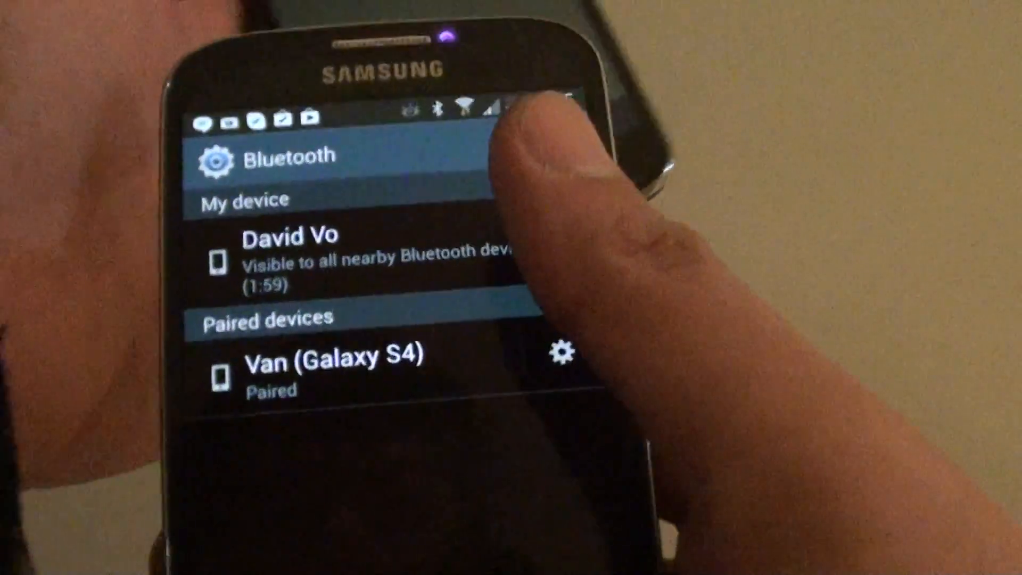
click(456, 142)
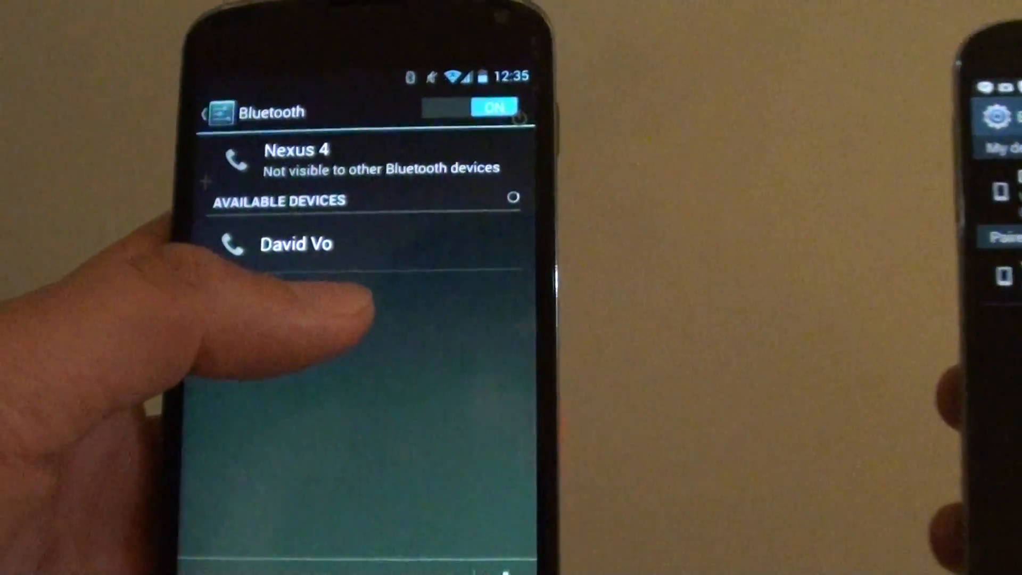
click(297, 244)
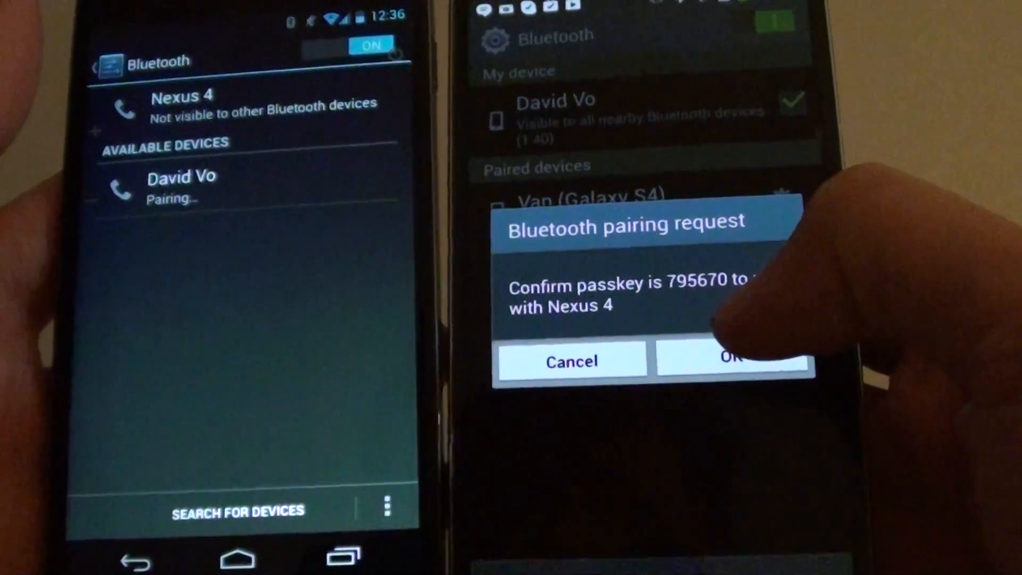
click(733, 360)
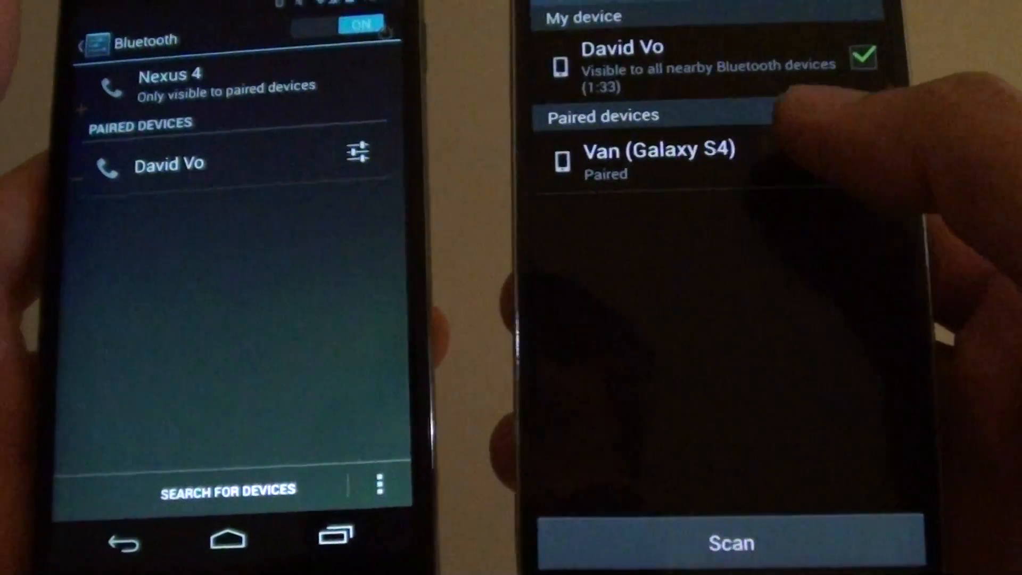